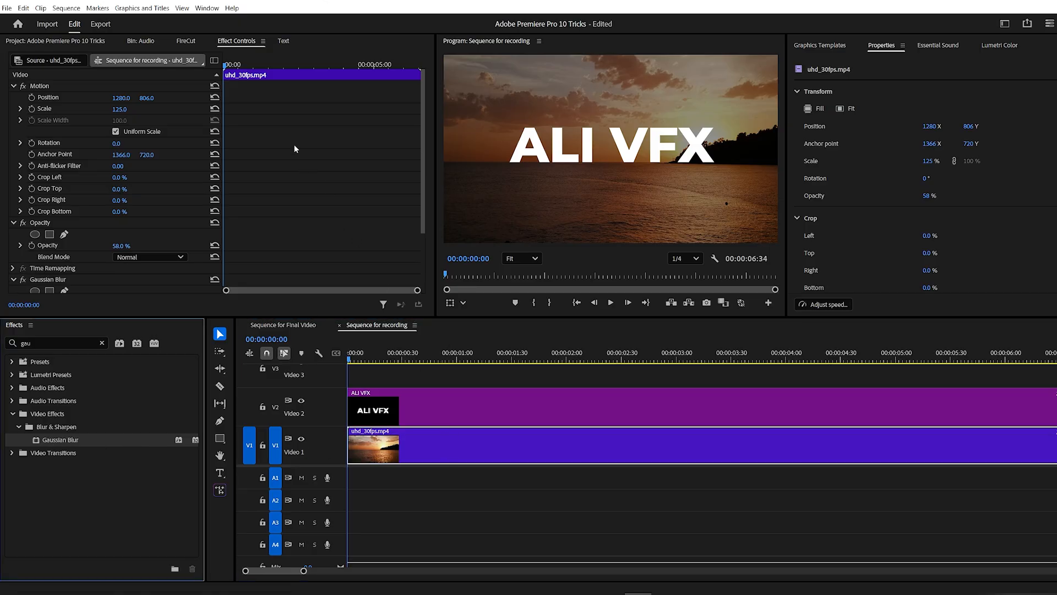
Blur the sunset clip to about 226 and add Mask (1) to that Gaussian Blur
{"action": "scroll", "scroll_direction": "down", "scroll_amount": 3}
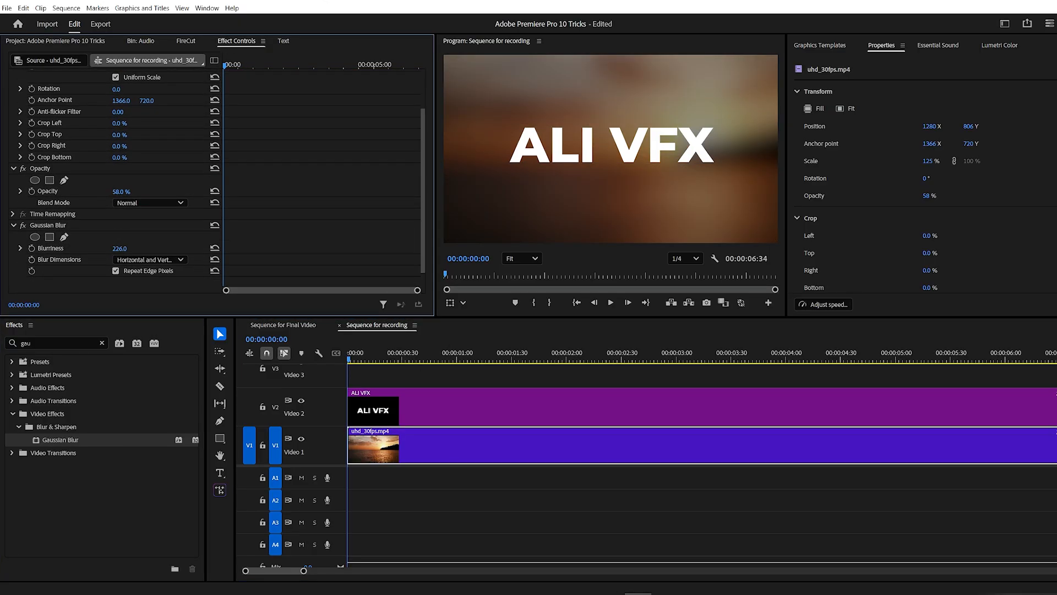
{"action": "left_click", "coordinate": [48, 237]}
{"action": "type", "text": "crop"}
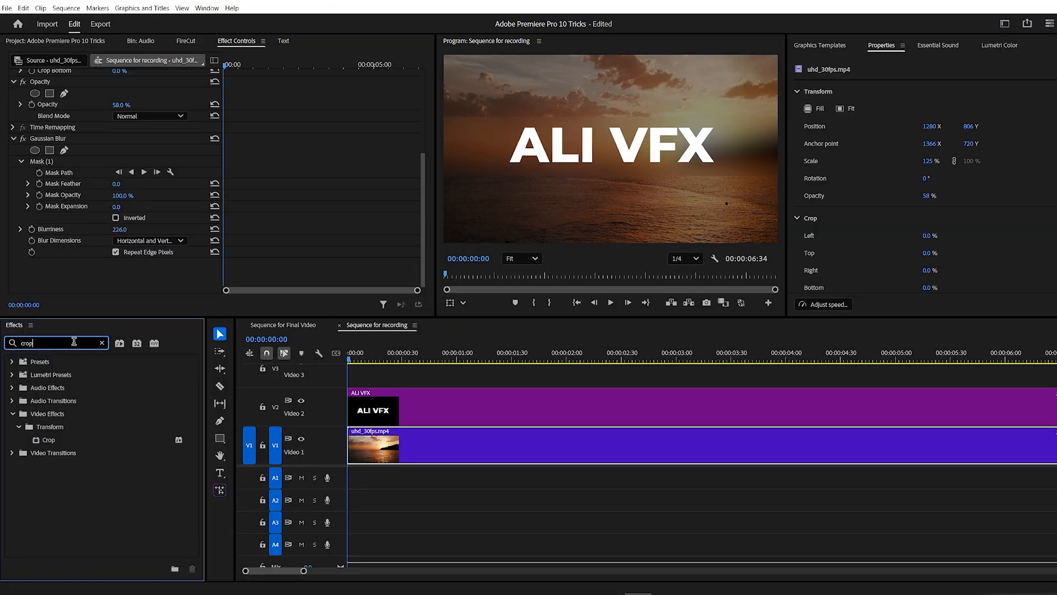
Apply the Crop effect to the ALI VFX title clip on V2
{"action": "left_click_drag", "start_coordinate": [47, 439], "coordinate": [453, 416]}
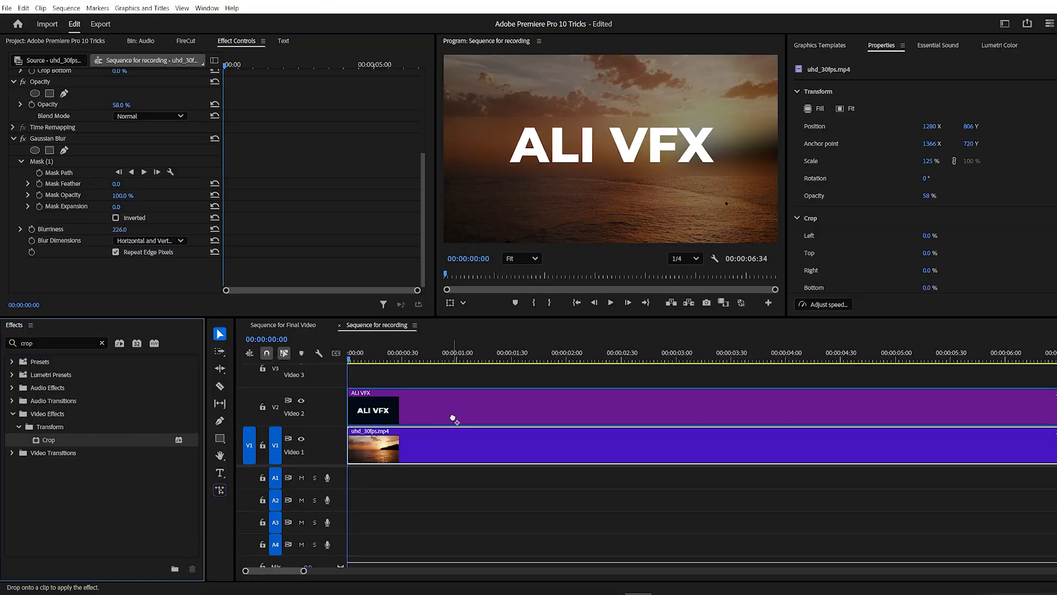
{"action": "left_click", "coordinate": [404, 410]}
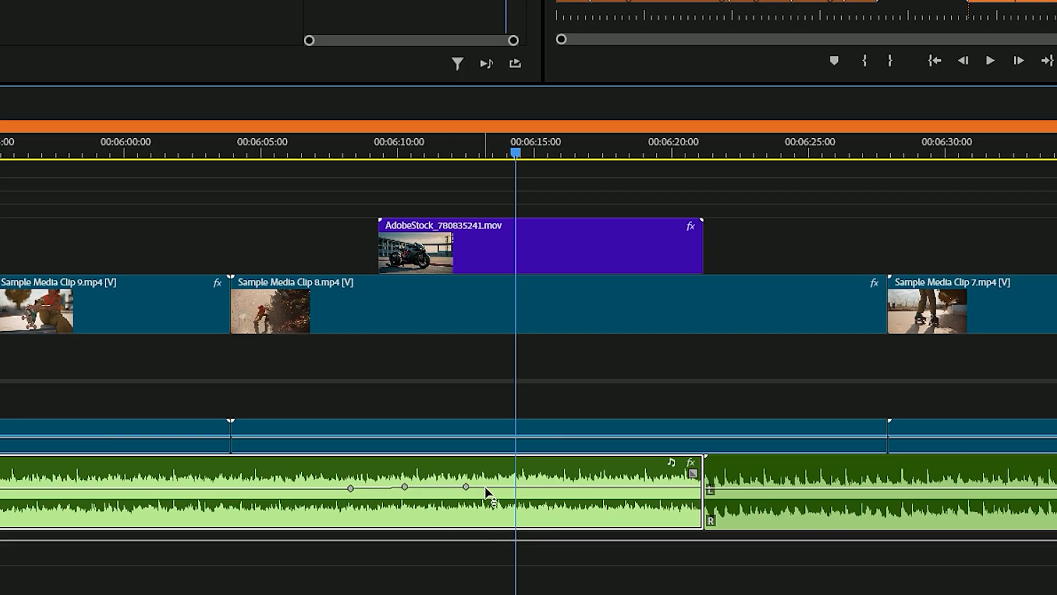
Dip the music volume to about -6 dB, then bring it back to roughly -0.2 dB near 6:13
{"action": "left_click_drag", "start_coordinate": [464, 486], "coordinate": [496, 497]}
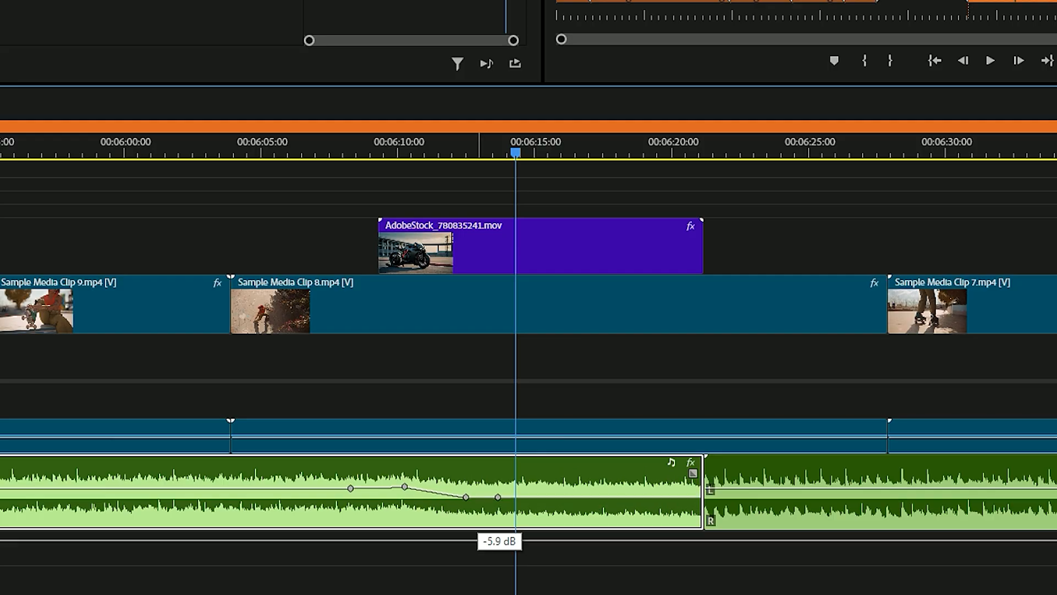
{"action": "left_click_drag", "start_coordinate": [497, 496], "coordinate": [496, 494]}
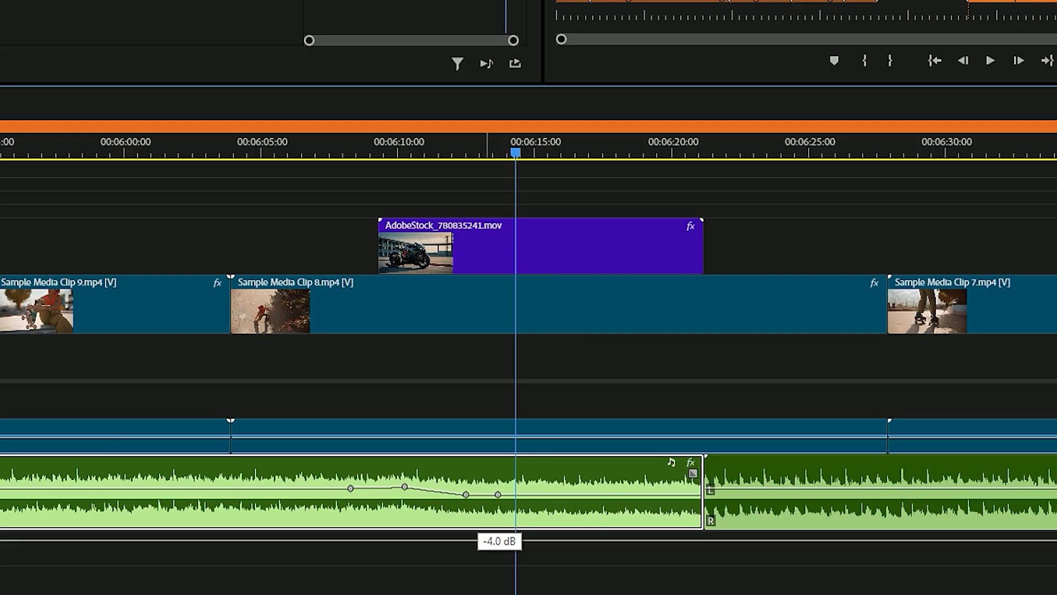
{"action": "left_click_drag", "start_coordinate": [464, 494], "coordinate": [464, 489]}
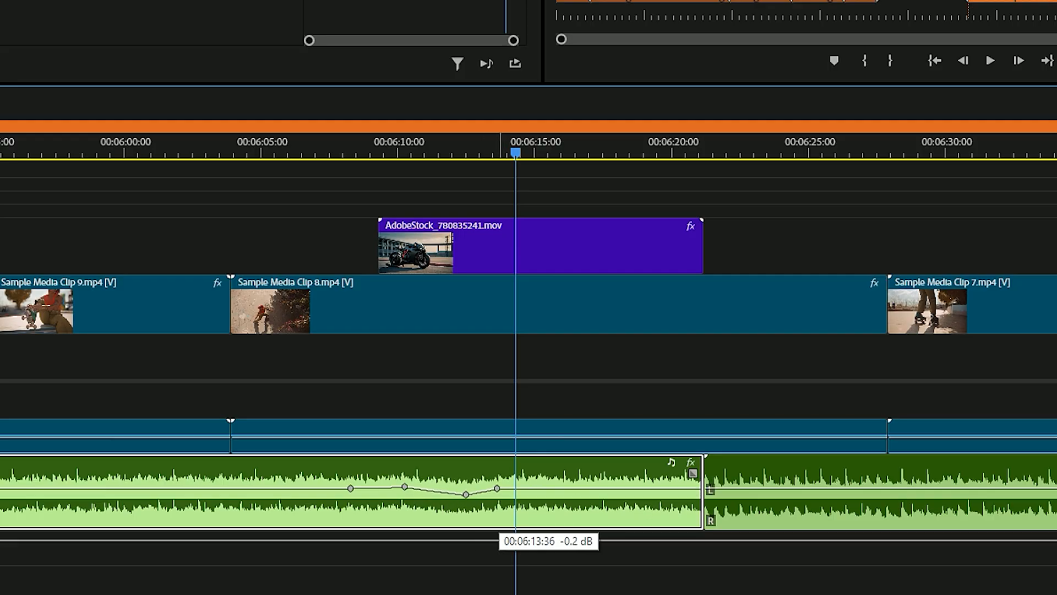
{"action": "left_click_drag", "start_coordinate": [498, 489], "coordinate": [498, 482]}
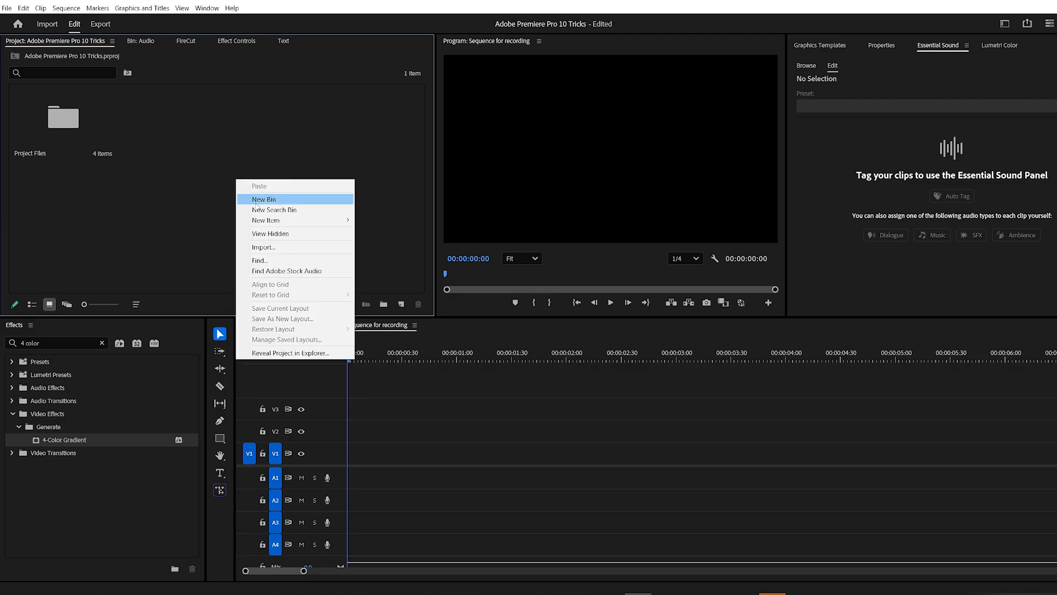
{"action": "mouse_move", "coordinate": [265, 220]}
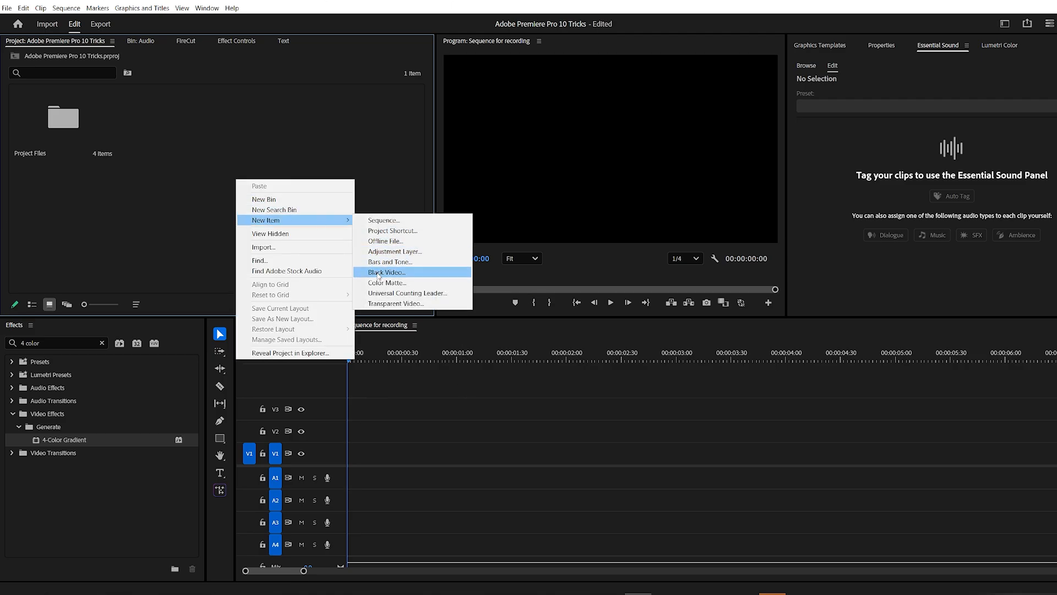
Create a Black Video item on V1 with a 4-Color Gradient set to near-black colours
{"action": "left_click", "coordinate": [386, 272]}
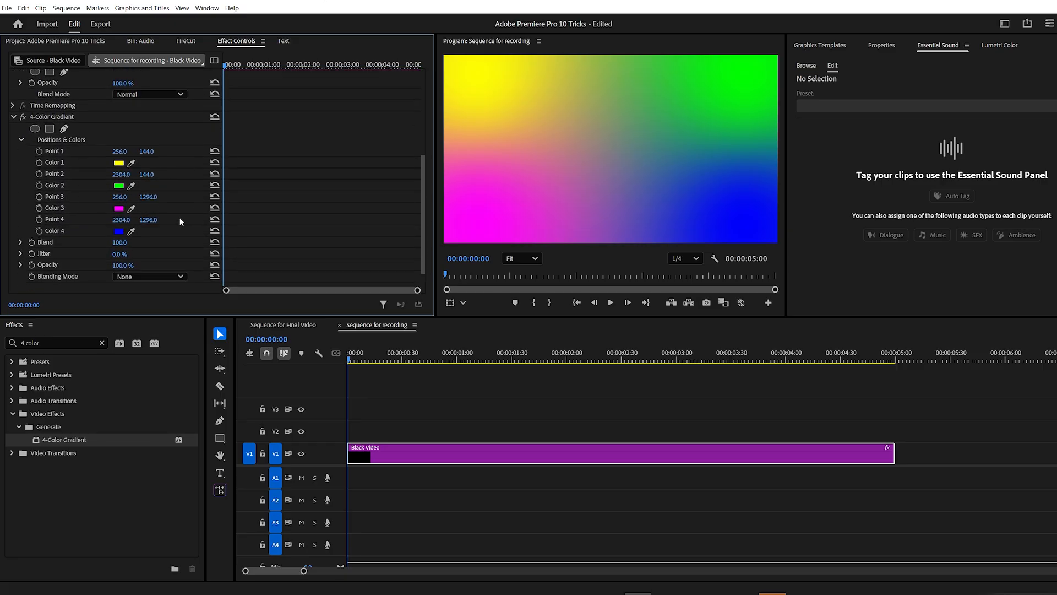
{"action": "left_click", "coordinate": [119, 163]}
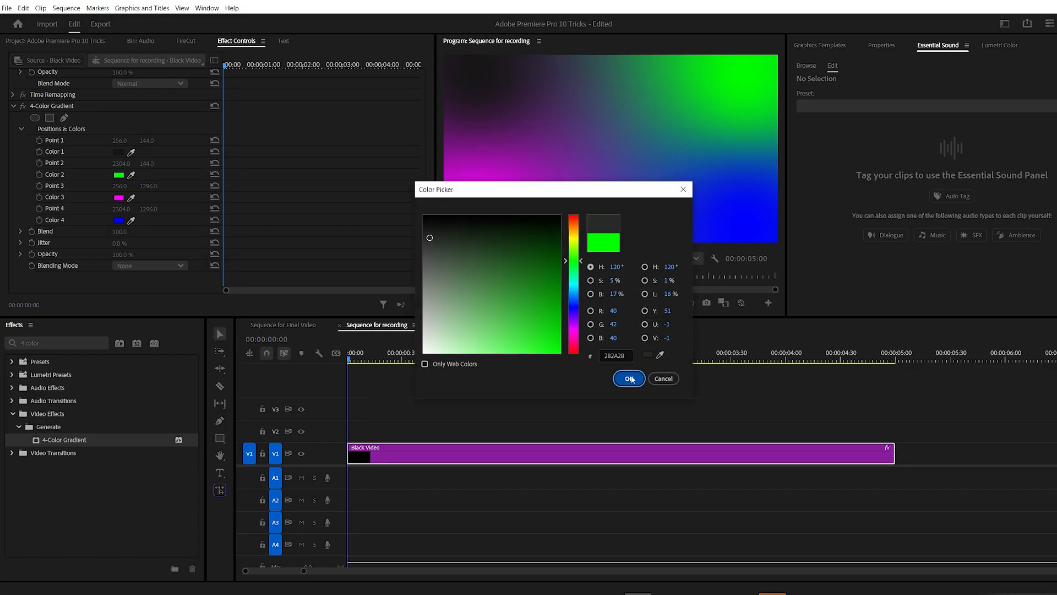
{"action": "left_click", "coordinate": [629, 379]}
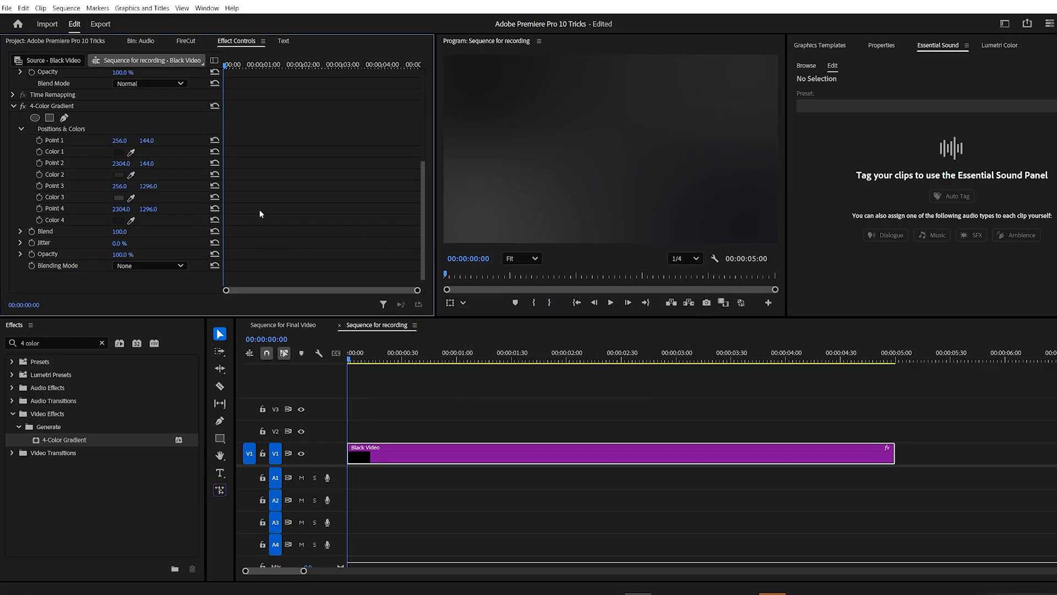
{"action": "mouse_move", "coordinate": [245, 168]}
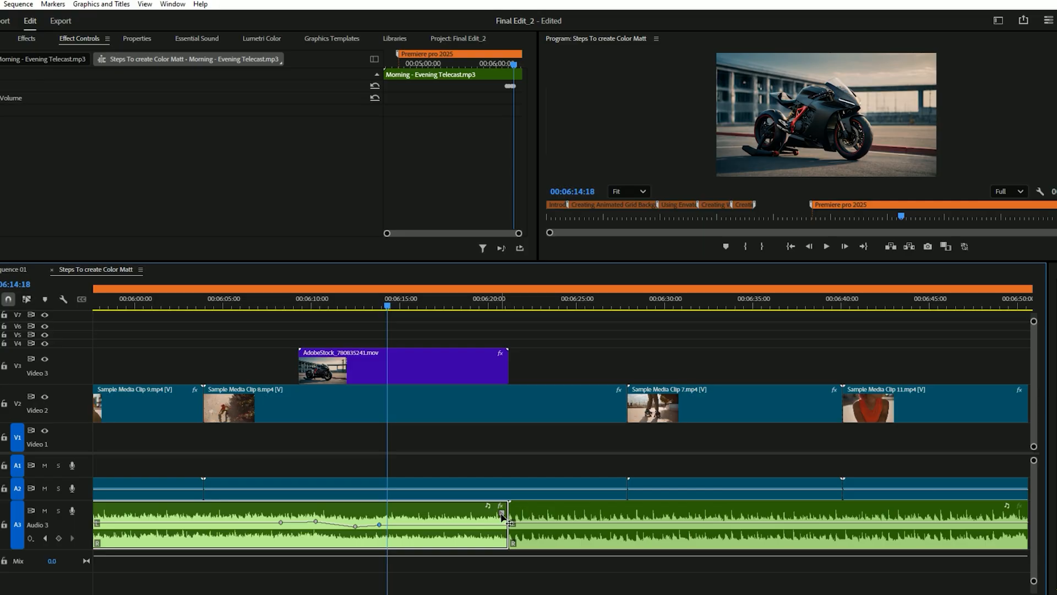
{"action": "mouse_move", "coordinate": [504, 517]}
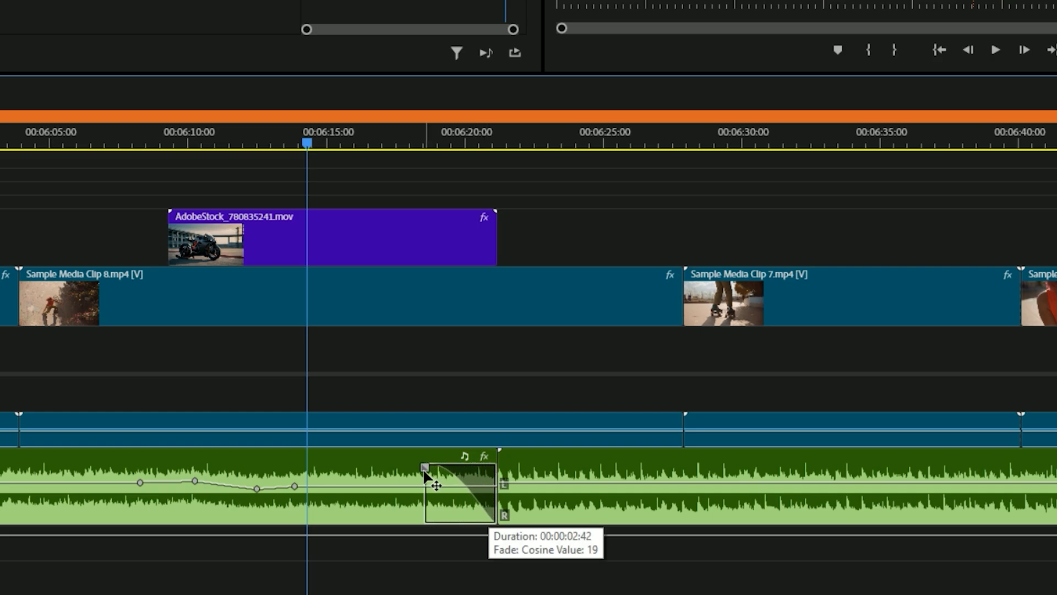
Stretch the music clip's tail fade-out to roughly 2.3–2.5 seconds
{"action": "left_click_drag", "start_coordinate": [425, 467], "coordinate": [416, 467]}
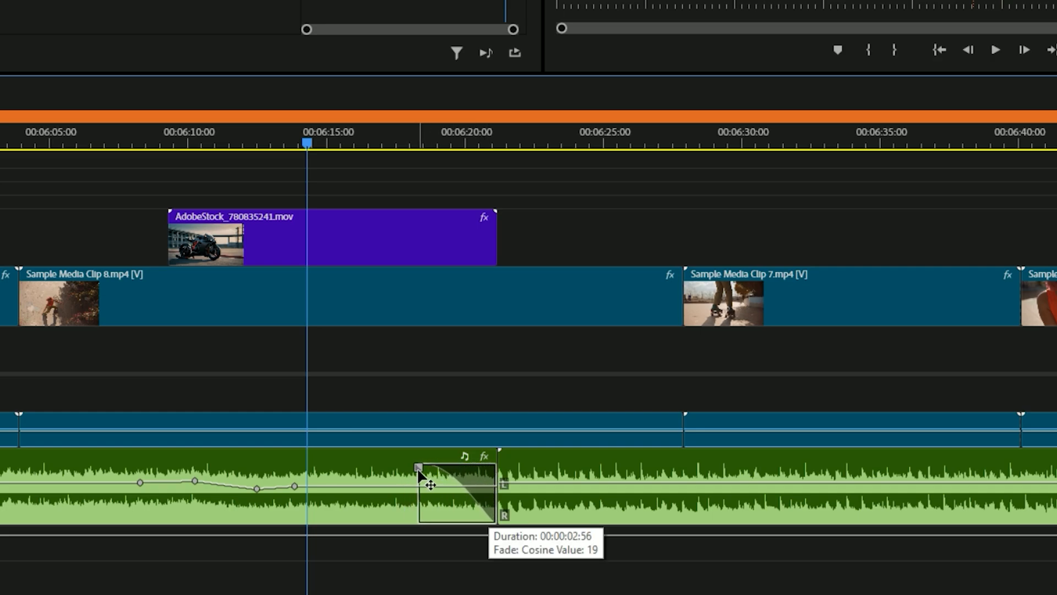
{"action": "left_click_drag", "start_coordinate": [419, 467], "coordinate": [427, 467]}
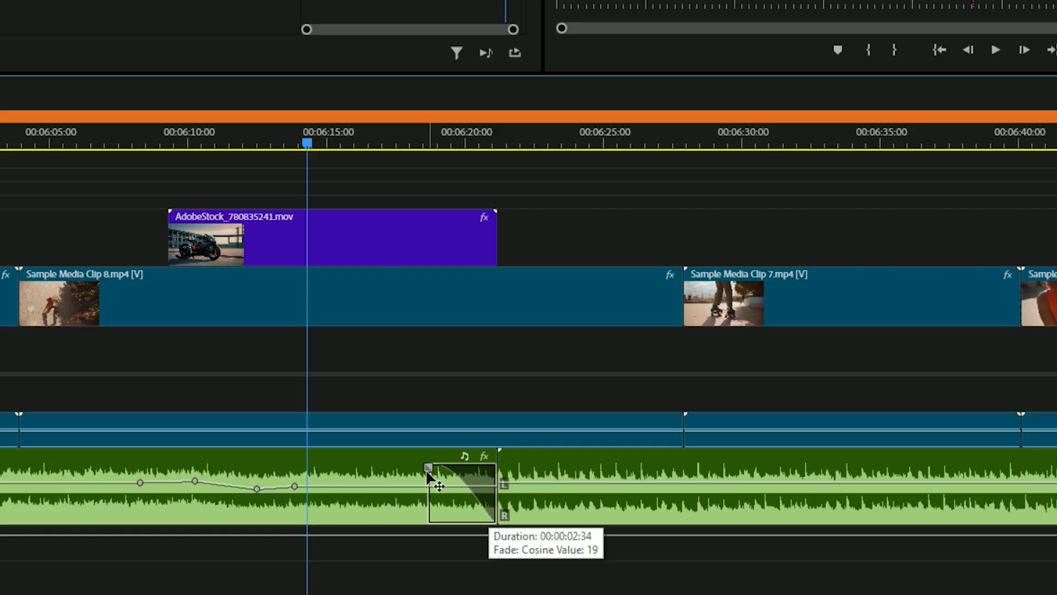
{"action": "left_click_drag", "start_coordinate": [428, 470], "coordinate": [390, 472]}
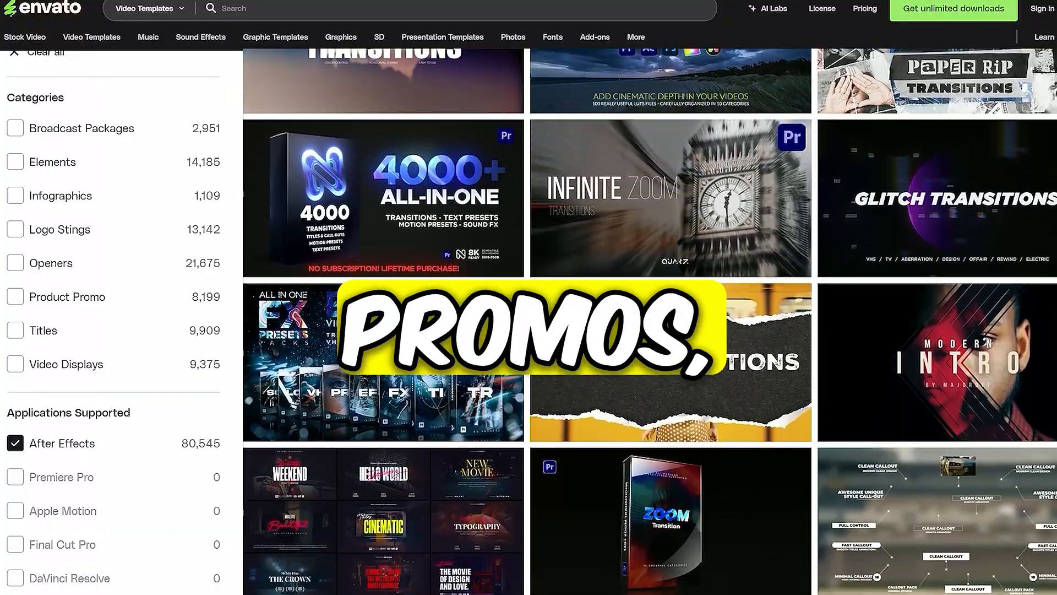
Scroll through the After Effects-filtered video templates on Envato Elements
{"action": "scroll", "scroll_direction": "down", "scroll_amount": 3}
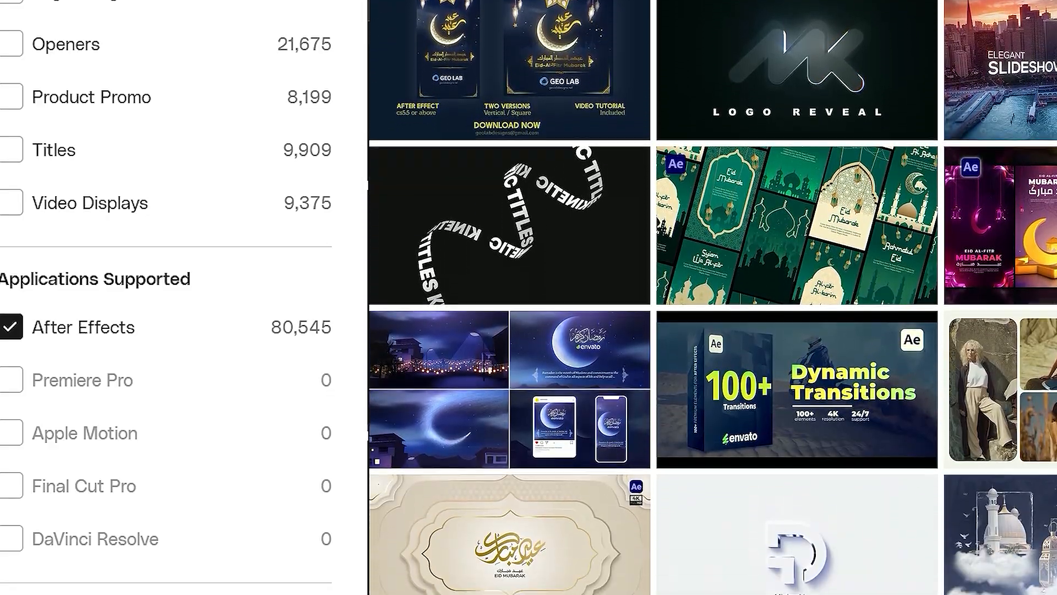
{"action": "scroll", "scroll_direction": "down", "scroll_amount": 3}
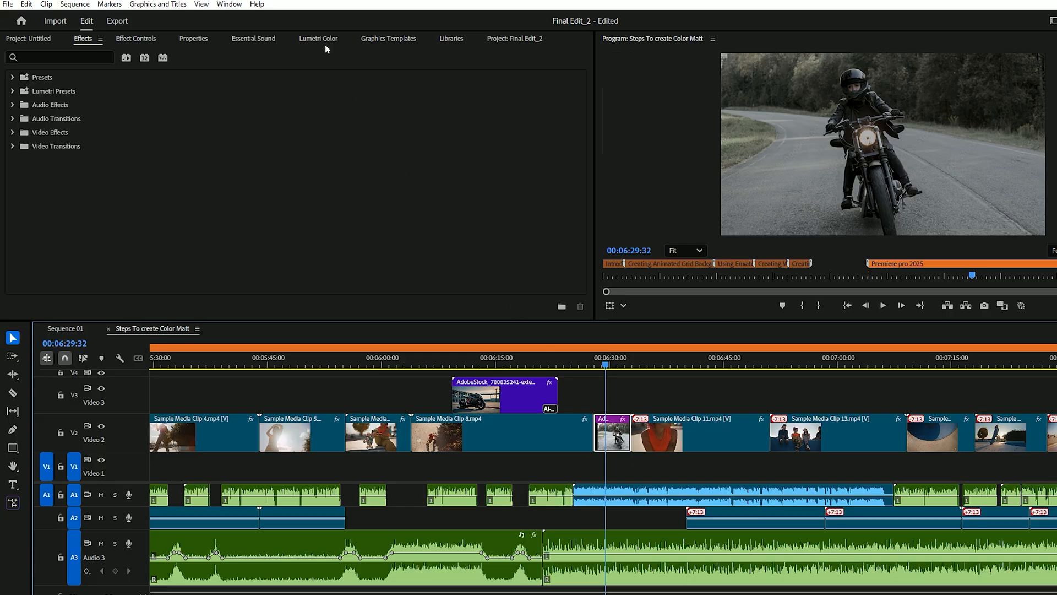
{"action": "left_click", "coordinate": [318, 39]}
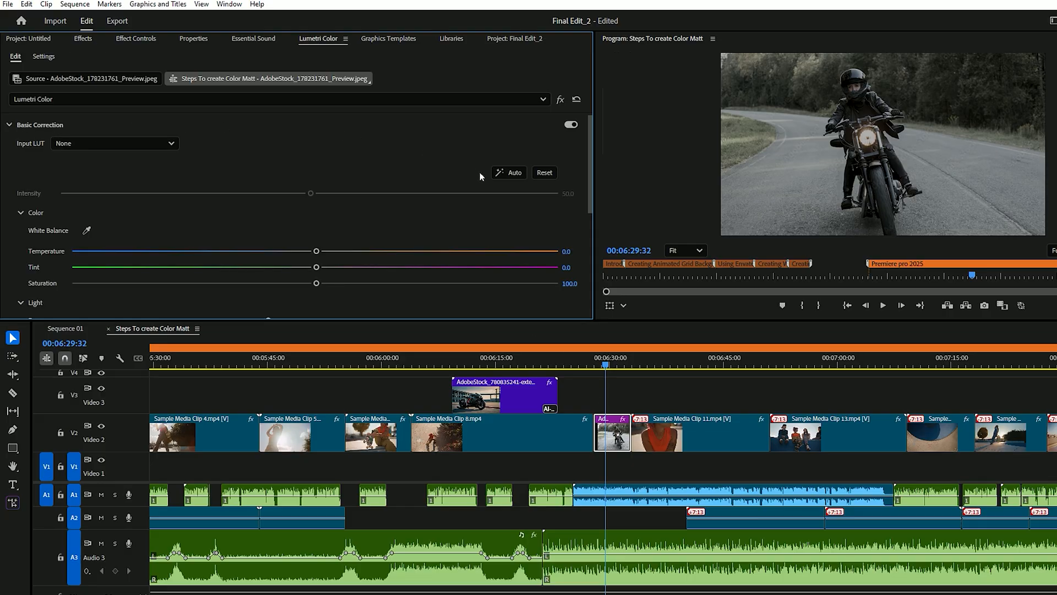
{"action": "mouse_move", "coordinate": [509, 176]}
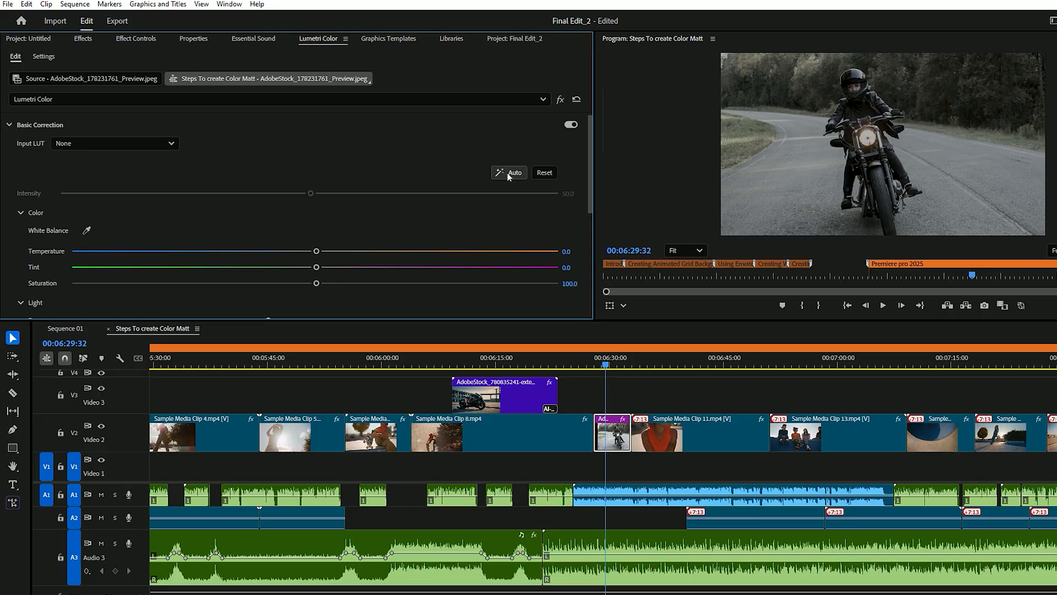
{"action": "left_click", "coordinate": [509, 172]}
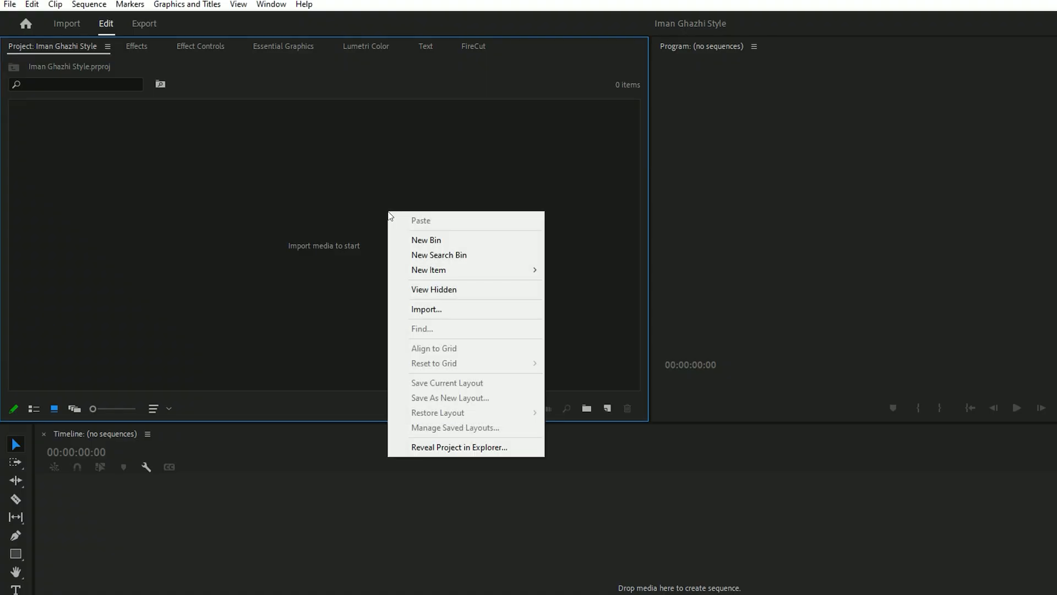
Create a dark grey Color Matte on the timeline and apply the Grid effect to it
{"action": "left_click", "coordinate": [428, 270]}
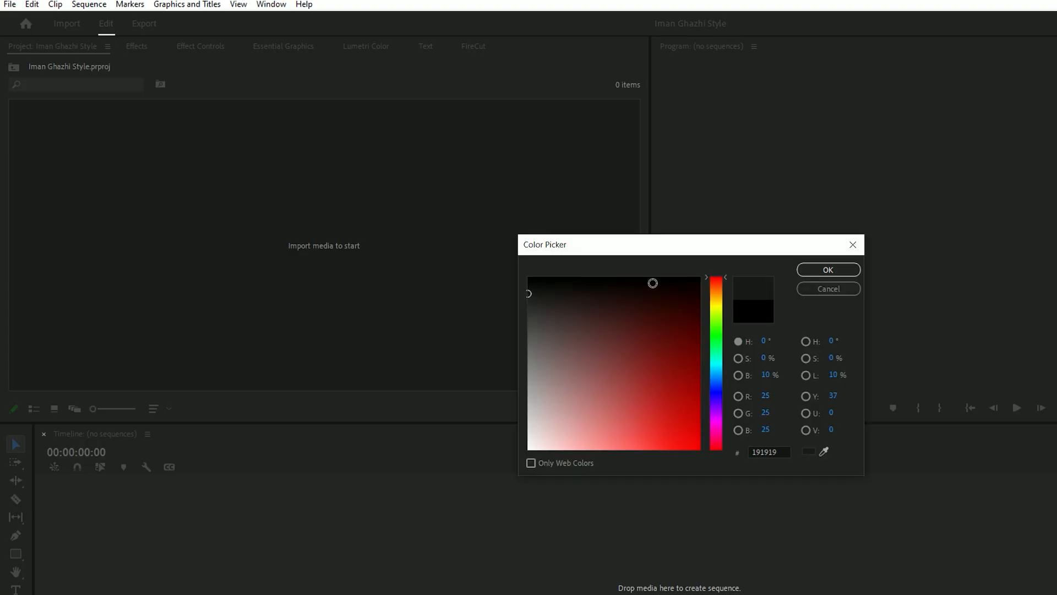
{"action": "left_click", "coordinate": [828, 269]}
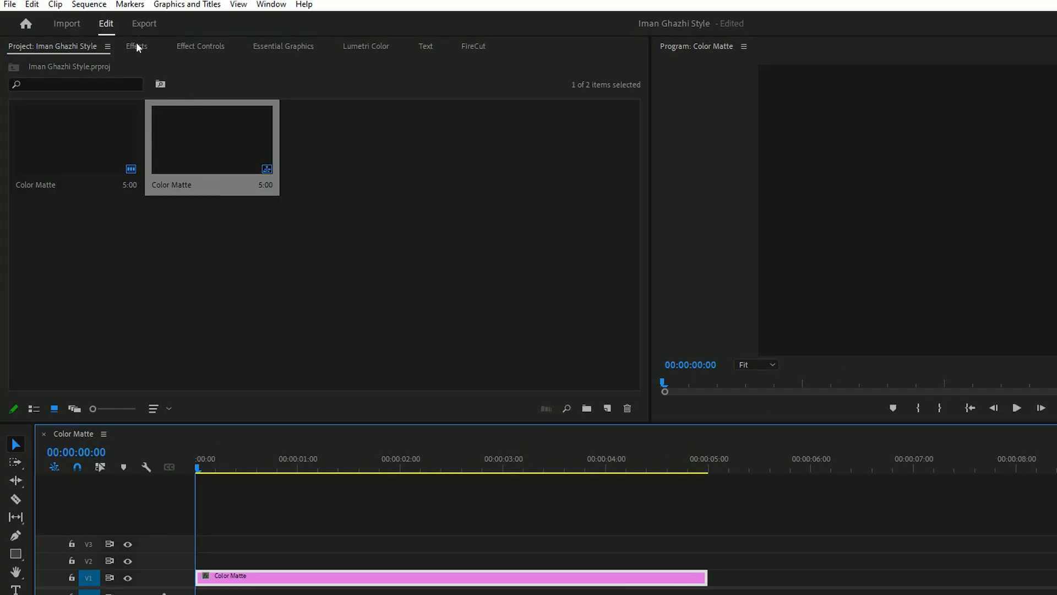
{"action": "type", "text": "grid"}
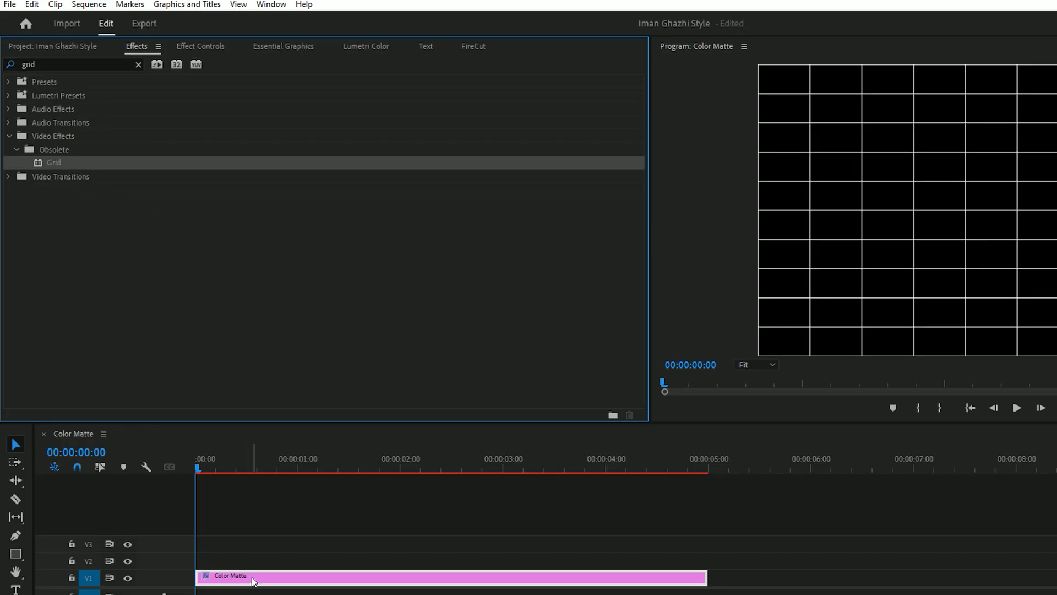
{"action": "left_click", "coordinate": [201, 46]}
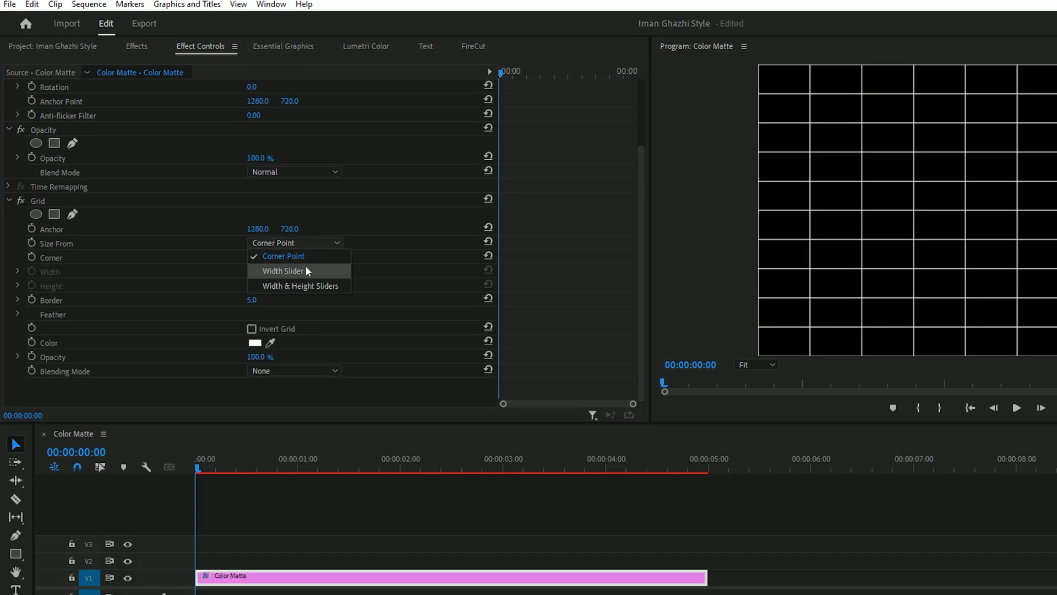
Size the grid by Width Slider at 255, blend it as Overlay at 46% opacity
{"action": "left_click", "coordinate": [281, 271]}
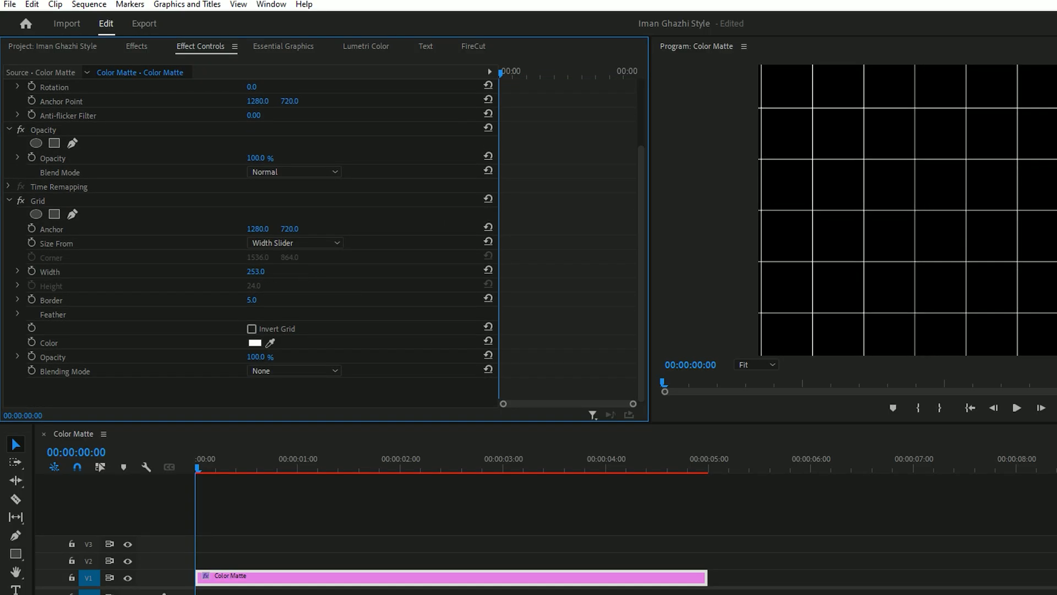
{"action": "left_click_drag", "start_coordinate": [255, 271], "coordinate": [269, 271]}
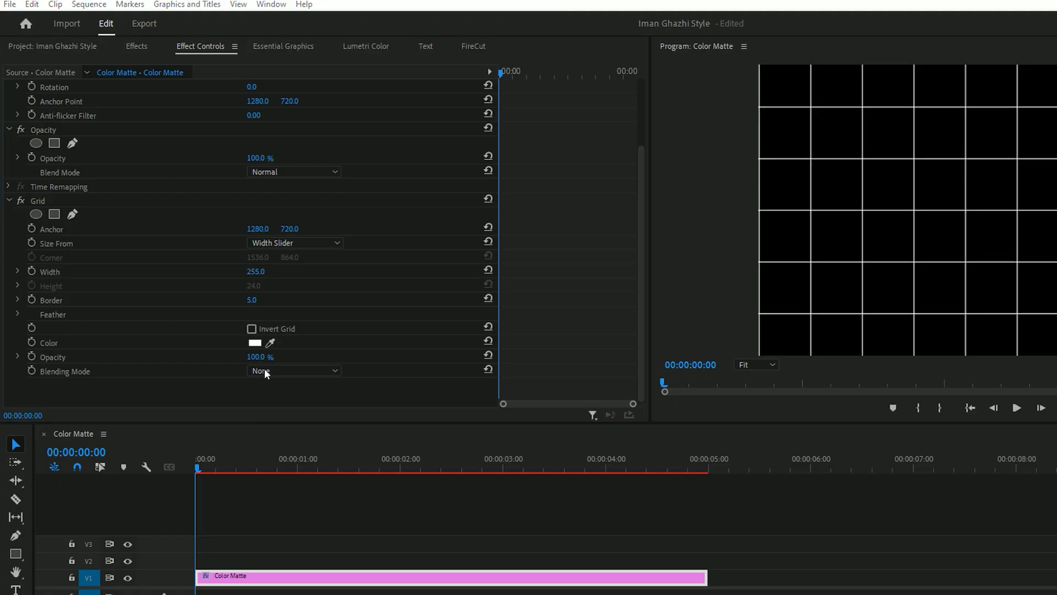
{"action": "left_click", "coordinate": [293, 370]}
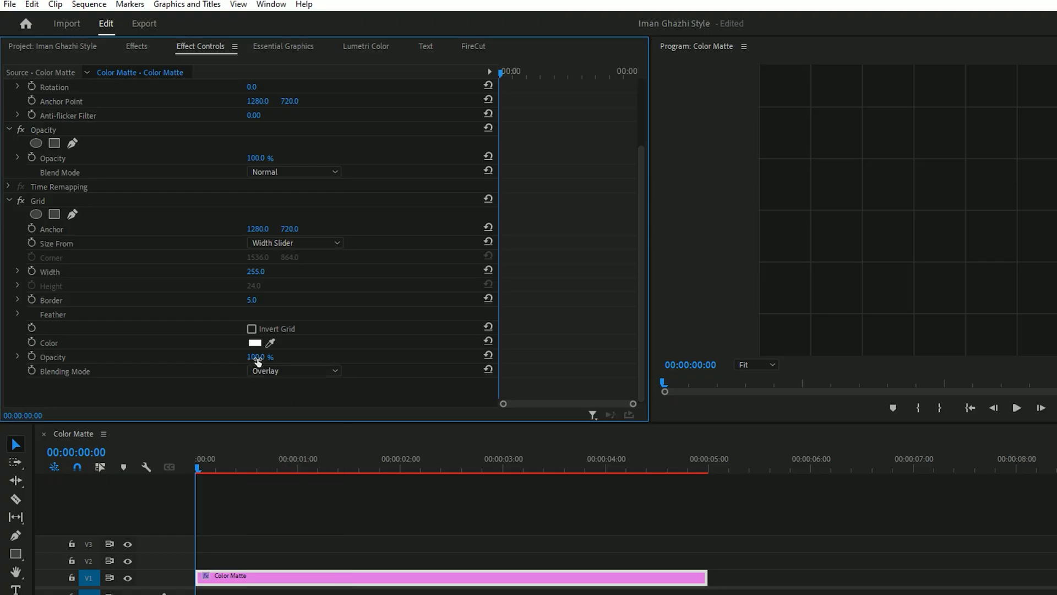
{"action": "left_click_drag", "start_coordinate": [257, 356], "coordinate": [229, 357]}
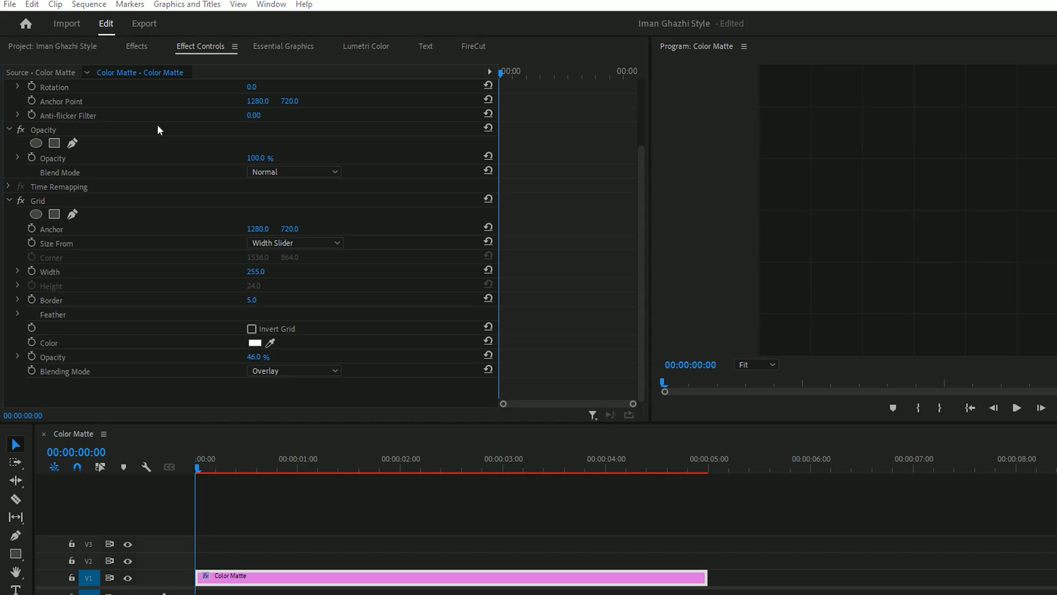
Apply Ramp with a red End Color, 80% Blend With Original and a shifted start point
{"action": "left_click", "coordinate": [129, 46]}
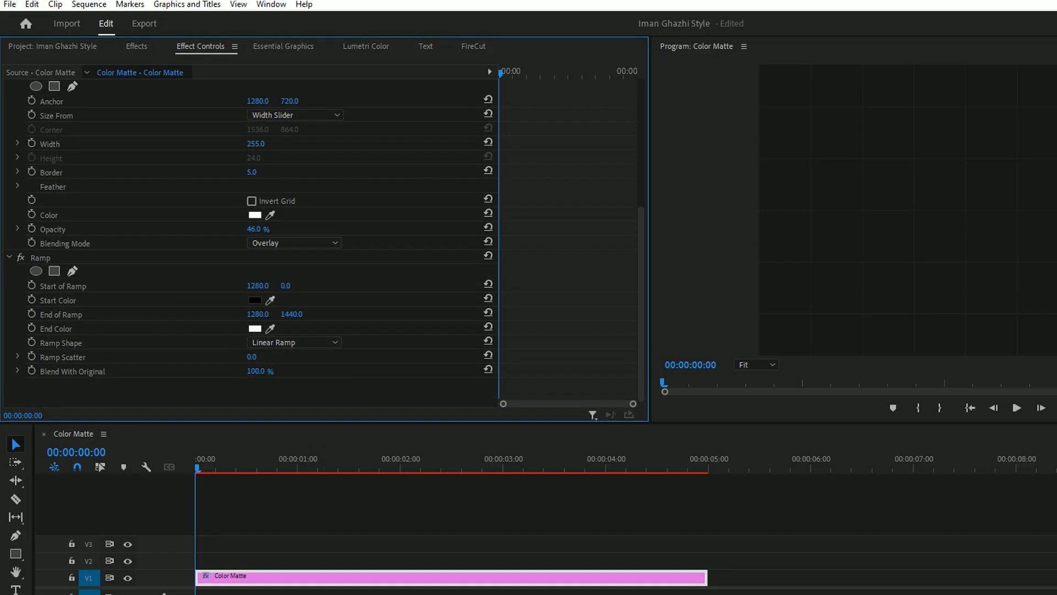
{"action": "left_click_drag", "start_coordinate": [270, 370], "coordinate": [255, 370]}
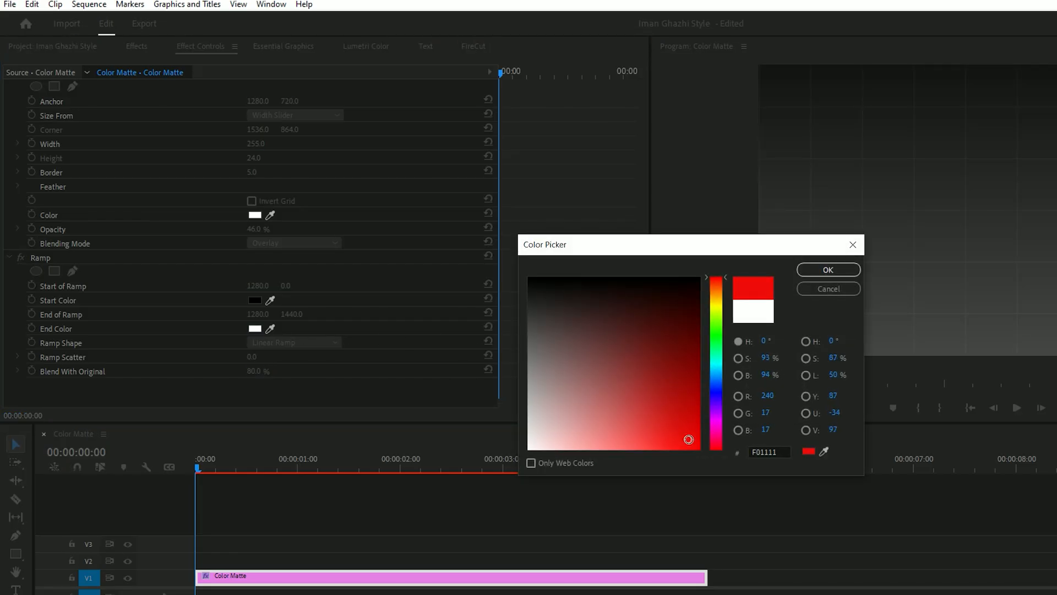
{"action": "left_click", "coordinate": [829, 270]}
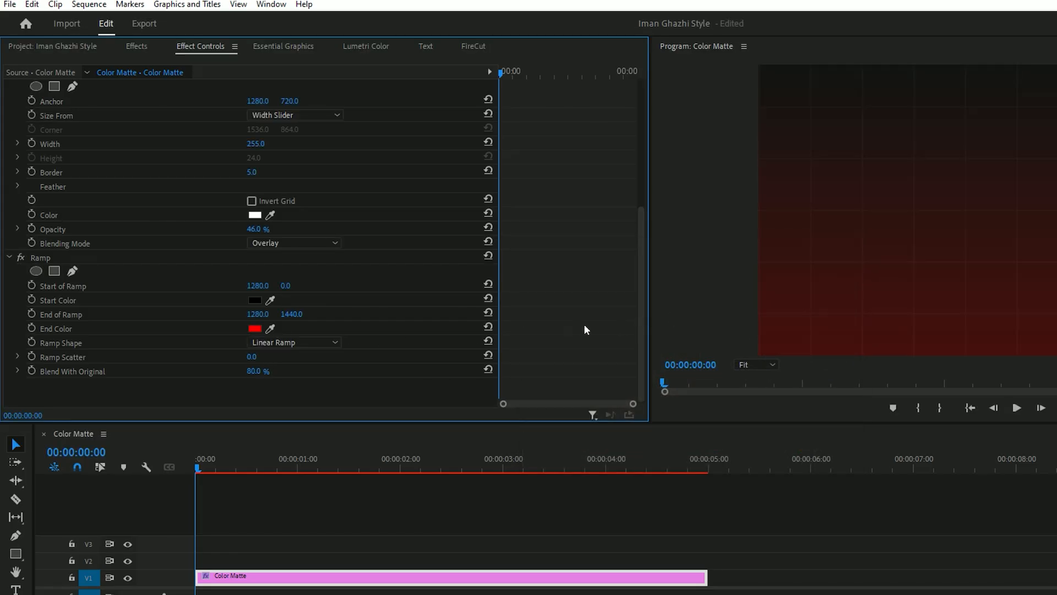
{"action": "mouse_move", "coordinate": [486, 341]}
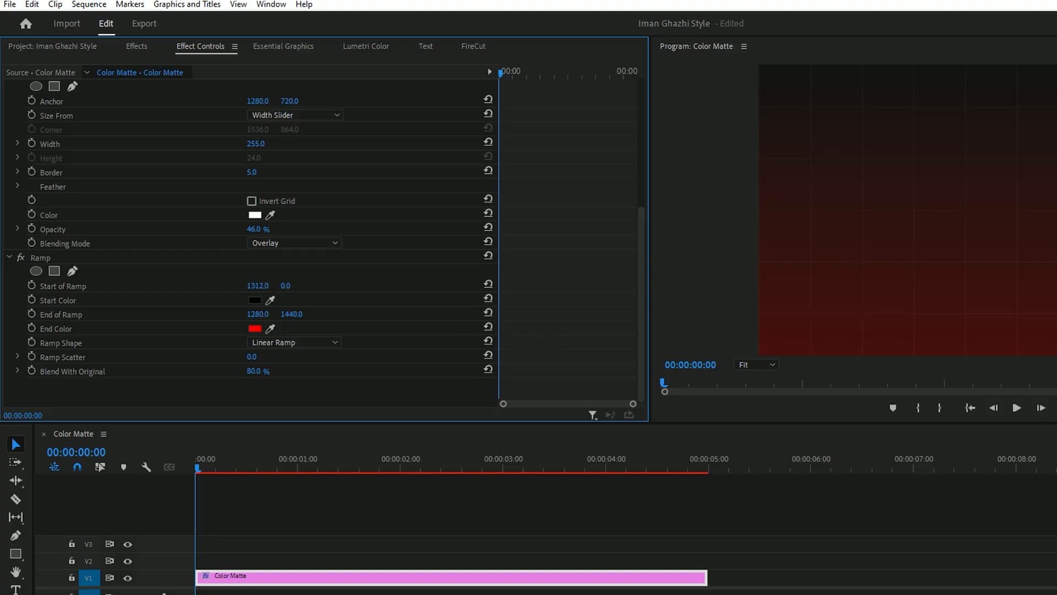
{"action": "left_click_drag", "start_coordinate": [258, 285], "coordinate": [258, 285]}
{"action": "type", "text": "968"}
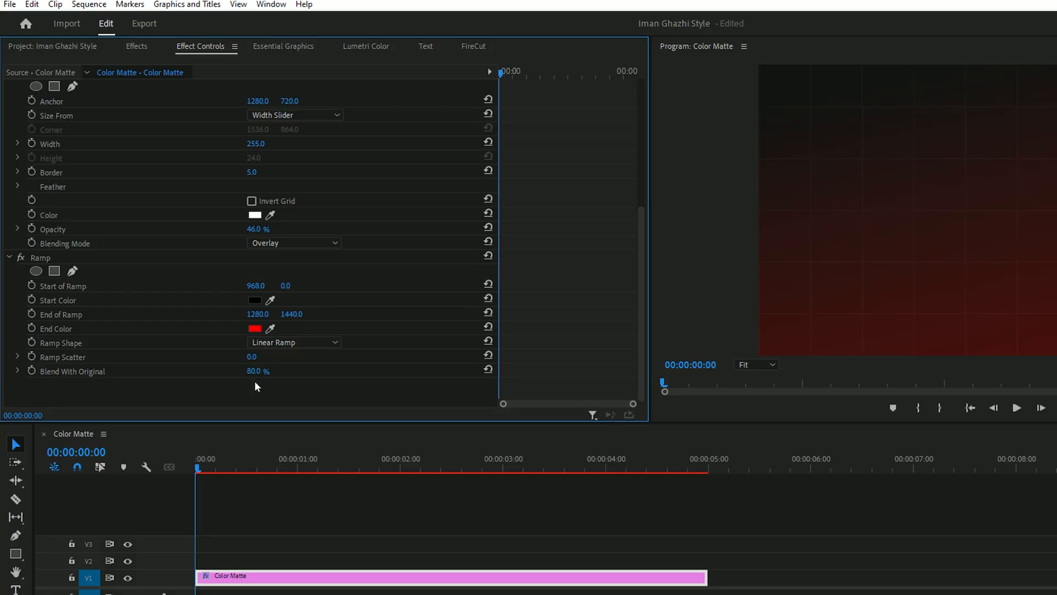
Apply Noise at 6% with Use Color Noise unticked for monochrome grain
{"action": "left_click", "coordinate": [136, 47]}
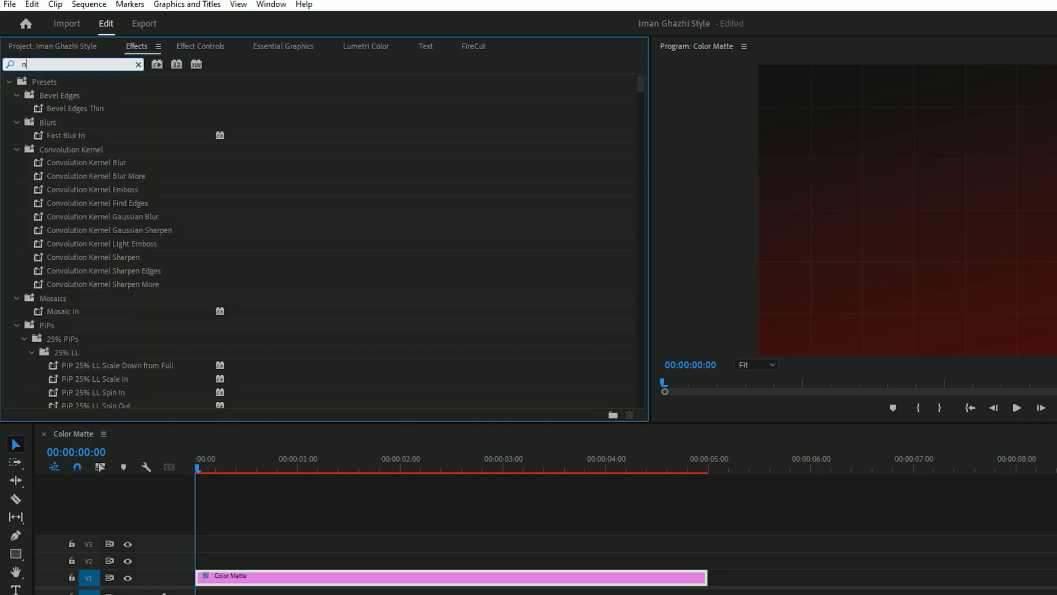
{"action": "type", "text": "oise"}
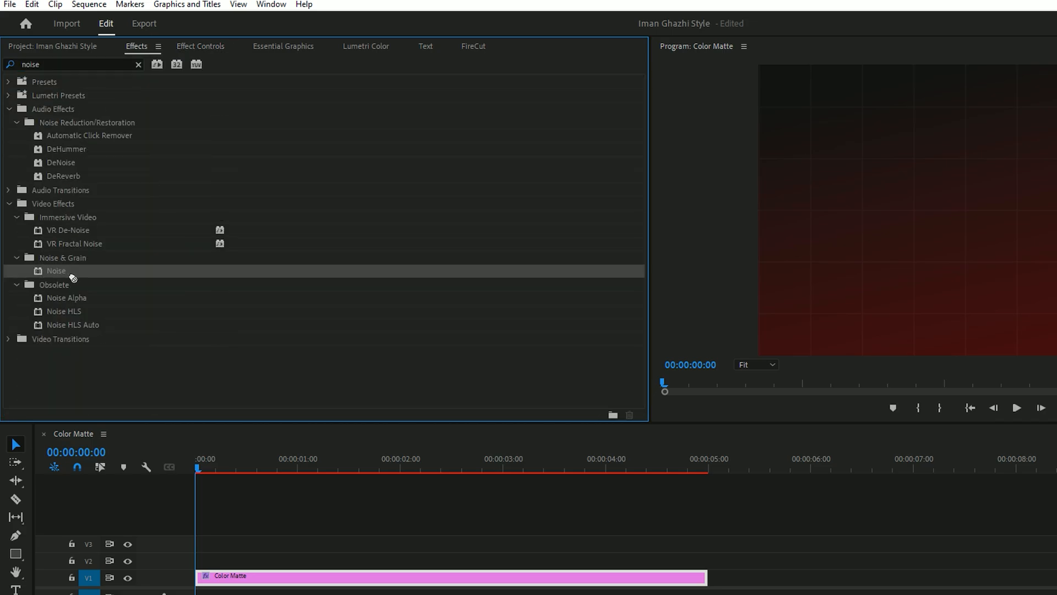
{"action": "mouse_move", "coordinate": [219, 151]}
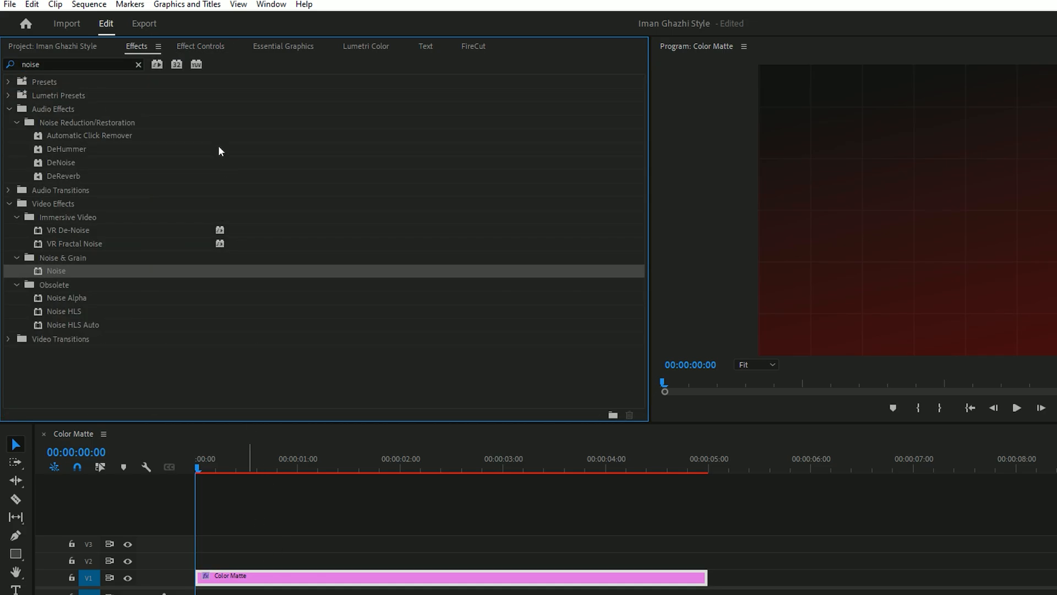
{"action": "left_click", "coordinate": [200, 46]}
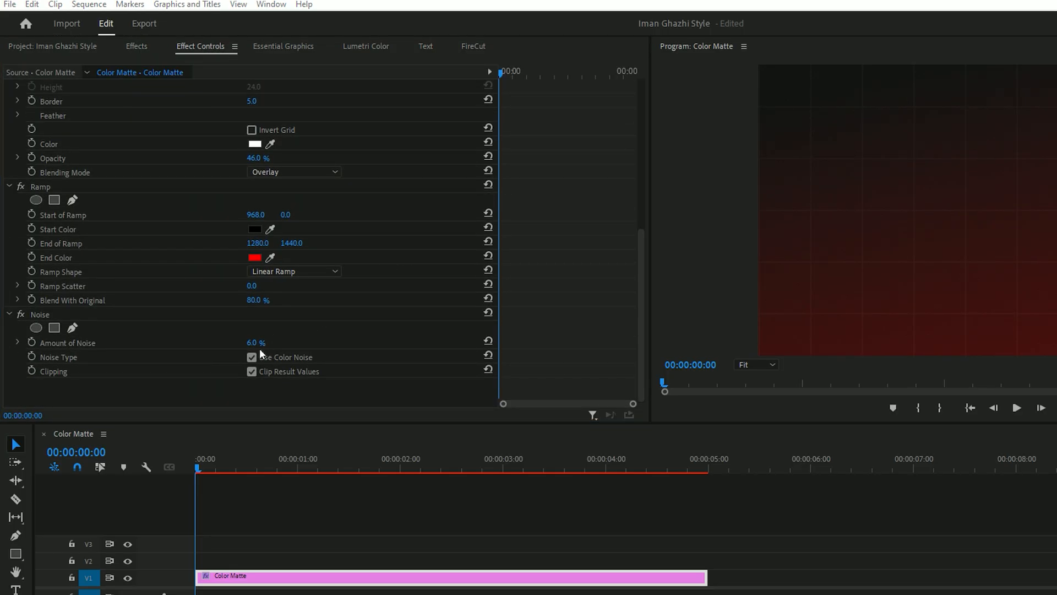
{"action": "left_click", "coordinate": [251, 357]}
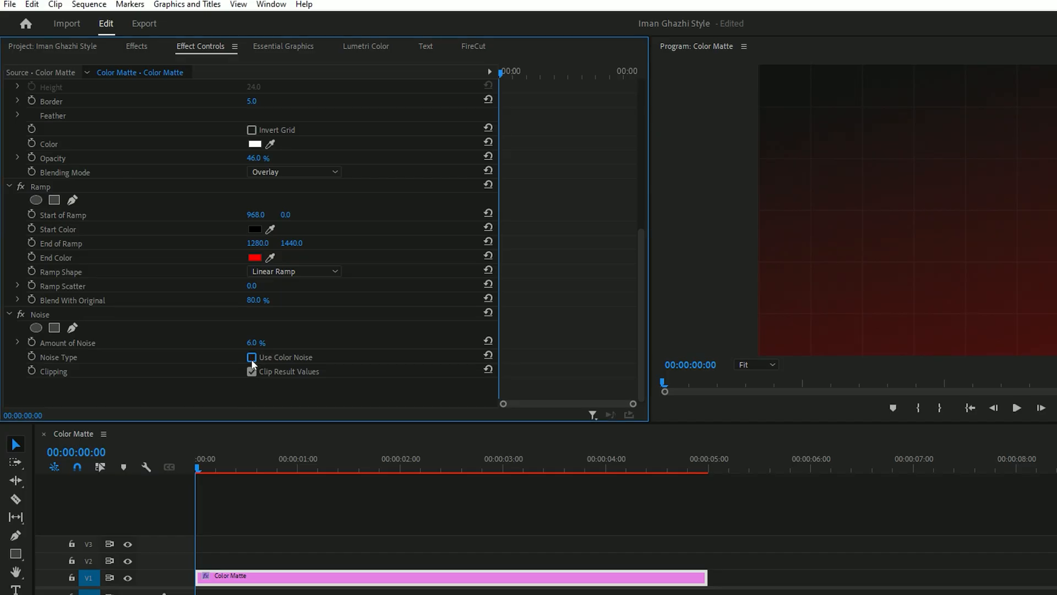